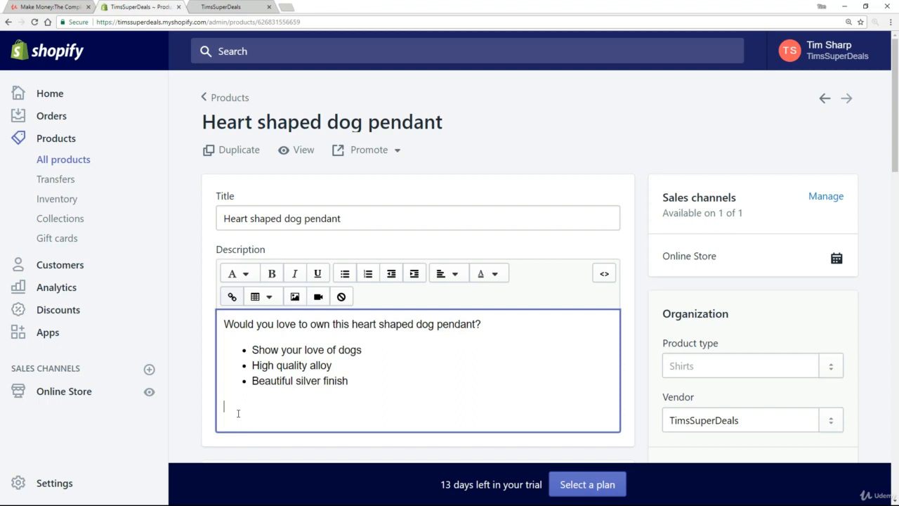
Step: Add the closing line 'Only 50 left at this discounted price!' below the description's bullet list
text(Only 50 left at this discounted price!)
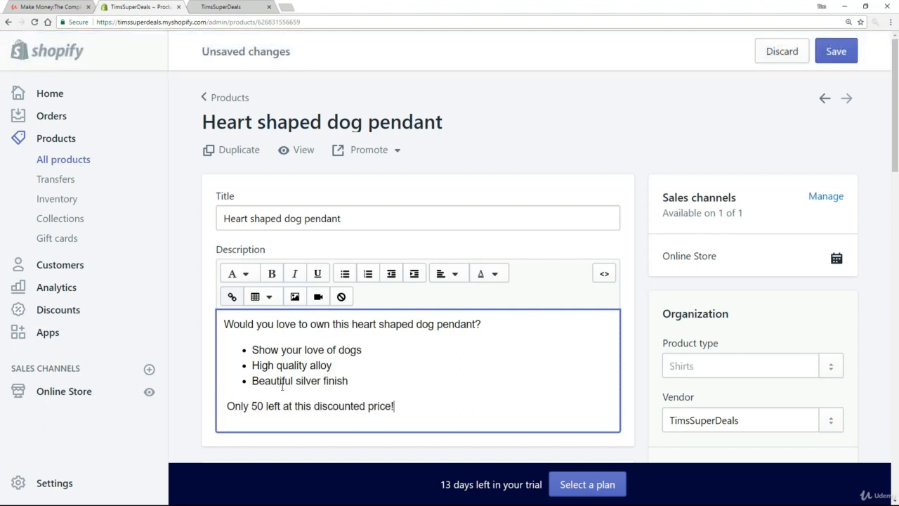
Step: Make the 'Only 50 left at this discounted price!' line bold and red
double_click(380, 406)
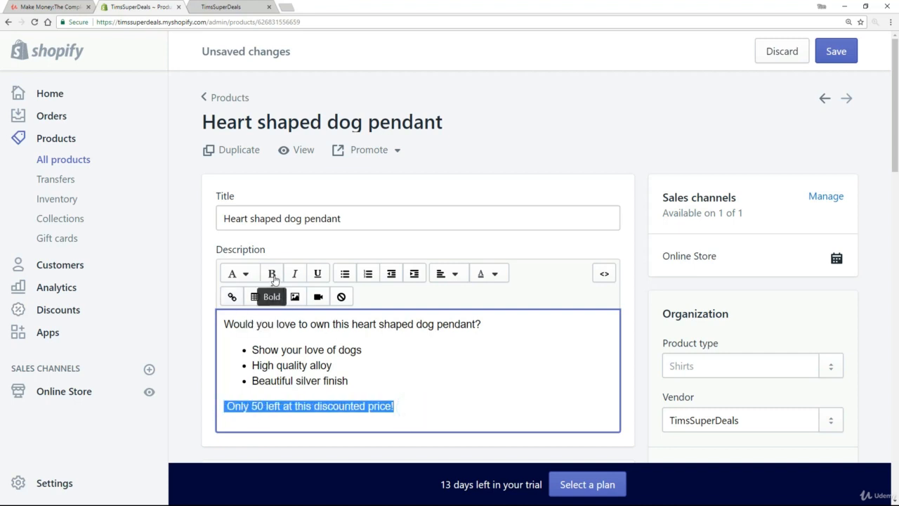
click(494, 273)
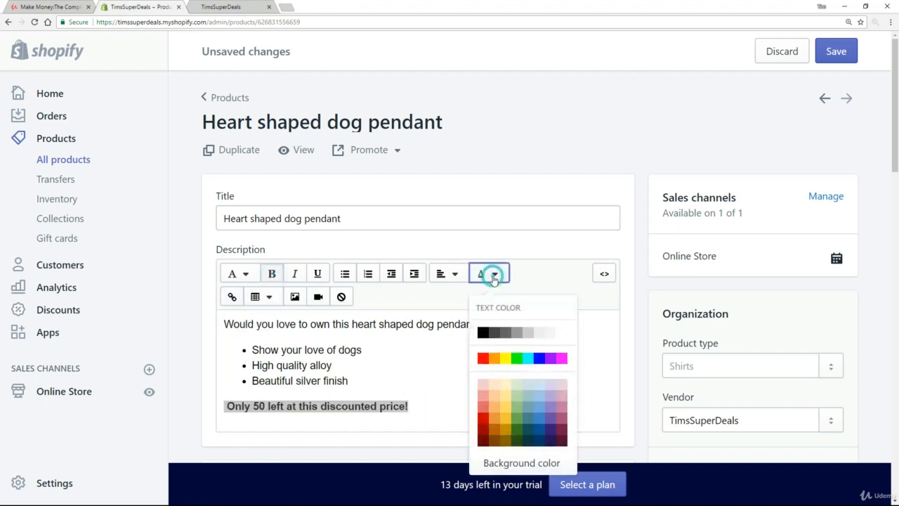
click(482, 359)
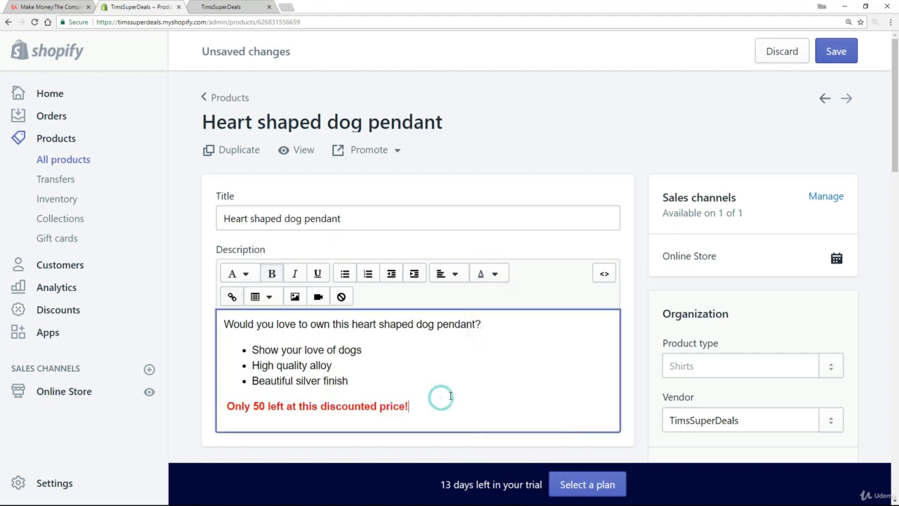